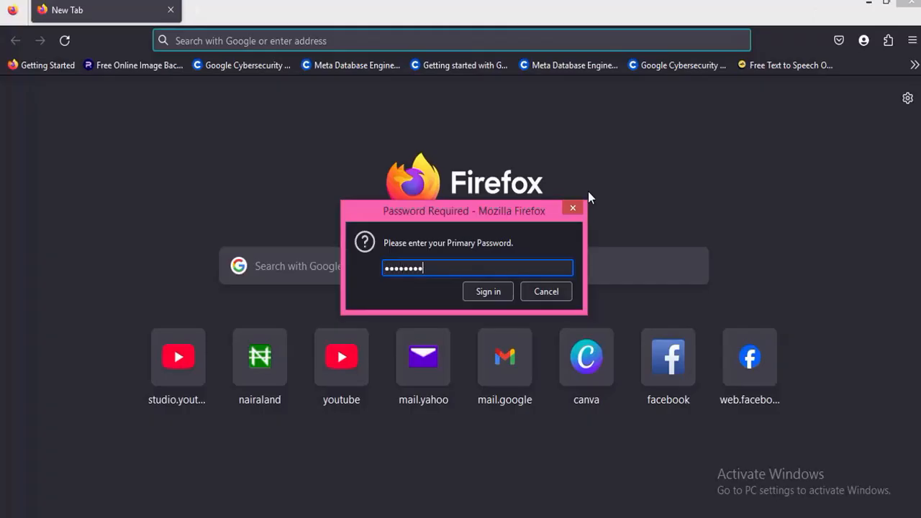
- Sign in with the entered Primary Password to dismiss the Password Required prompt
{"action": "left_click", "coordinate": [487, 292]}
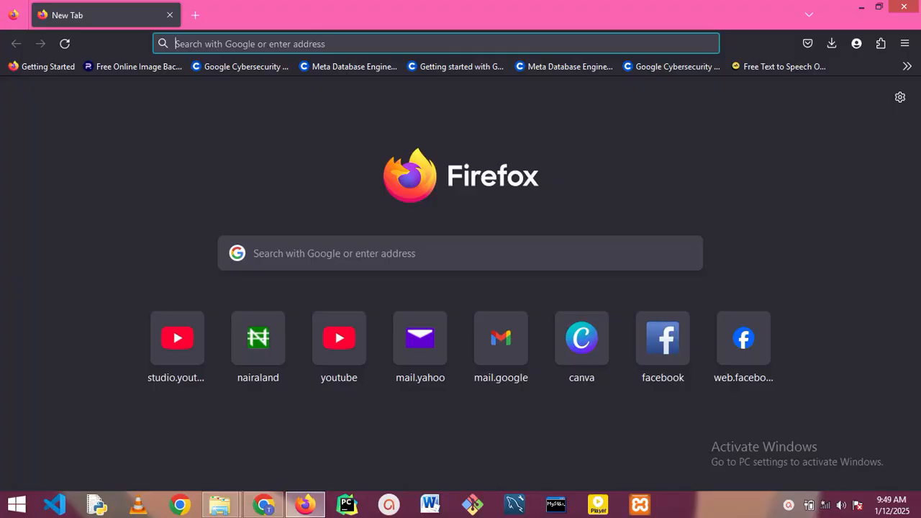
{"action": "mouse_move", "coordinate": [885, 65]}
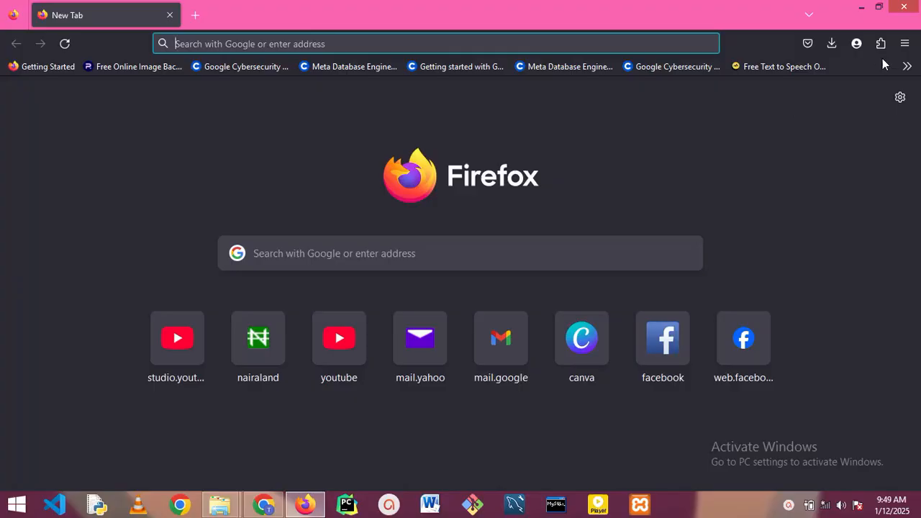
{"action": "mouse_move", "coordinate": [905, 43]}
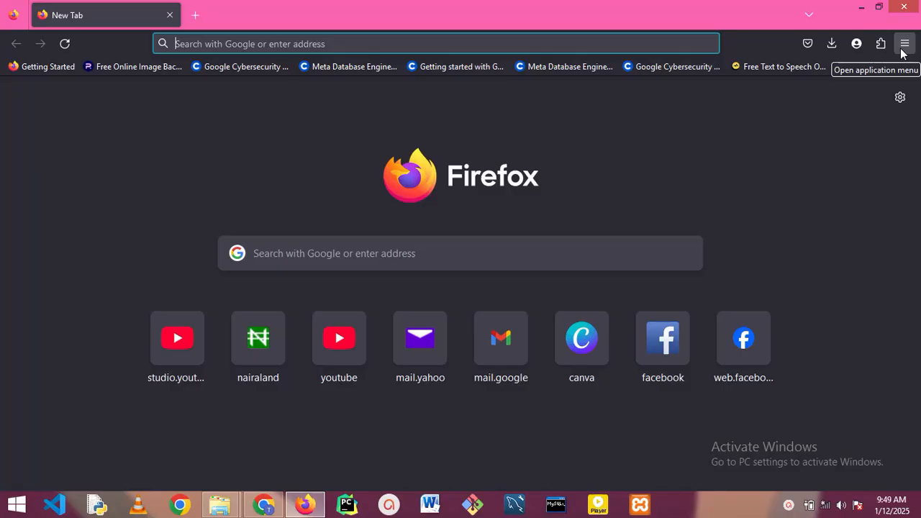
- Go to Settings > Privacy & Security and scroll down to Logins and Passwords
{"action": "left_click", "coordinate": [904, 43]}
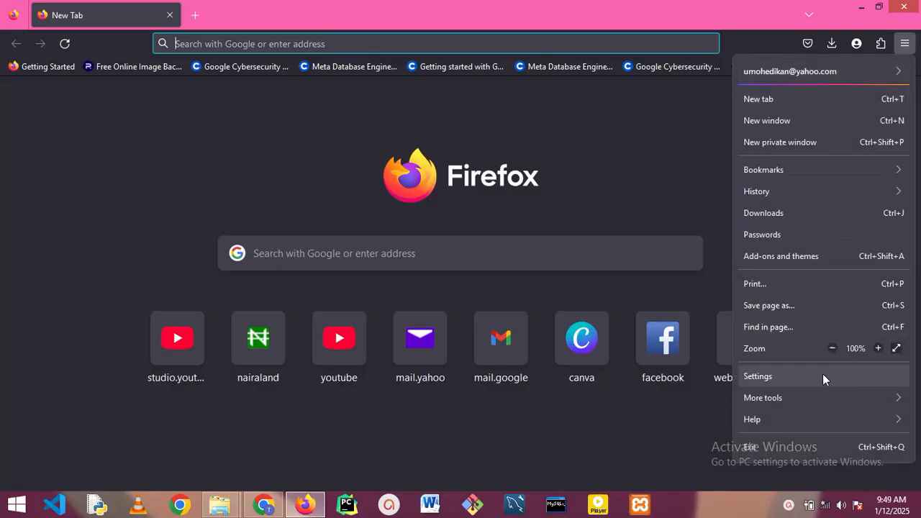
{"action": "left_click", "coordinate": [758, 375]}
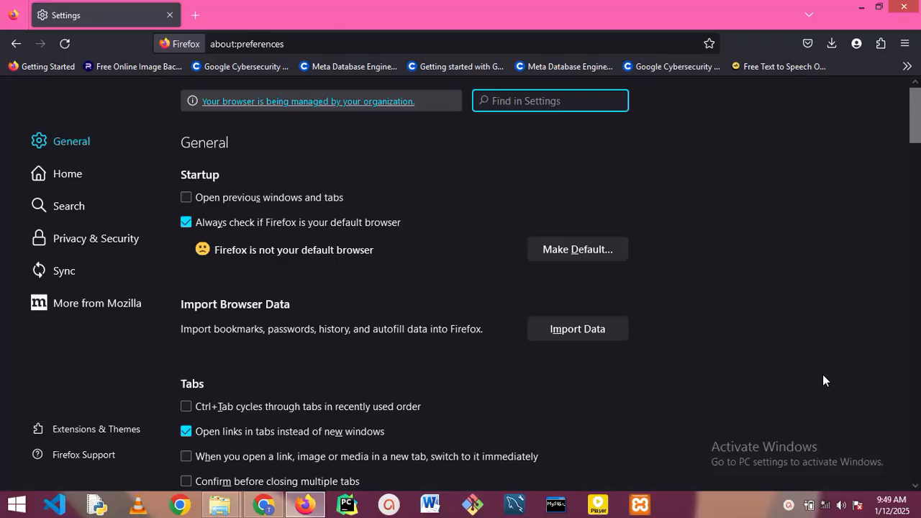
{"action": "mouse_move", "coordinate": [69, 255]}
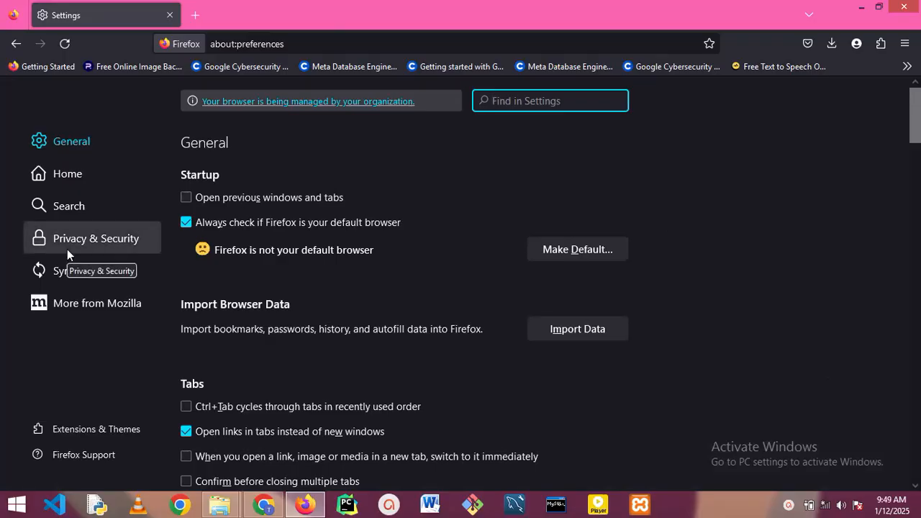
{"action": "mouse_move", "coordinate": [72, 250]}
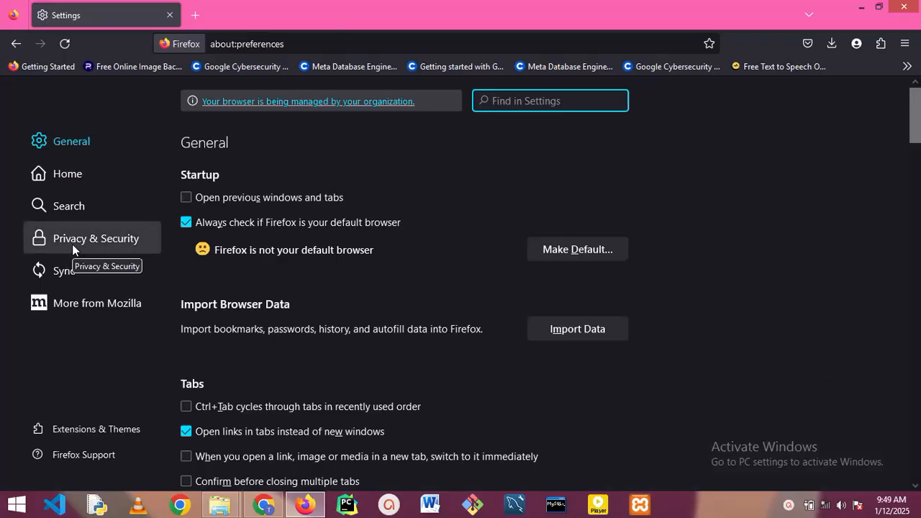
{"action": "left_click", "coordinate": [95, 238]}
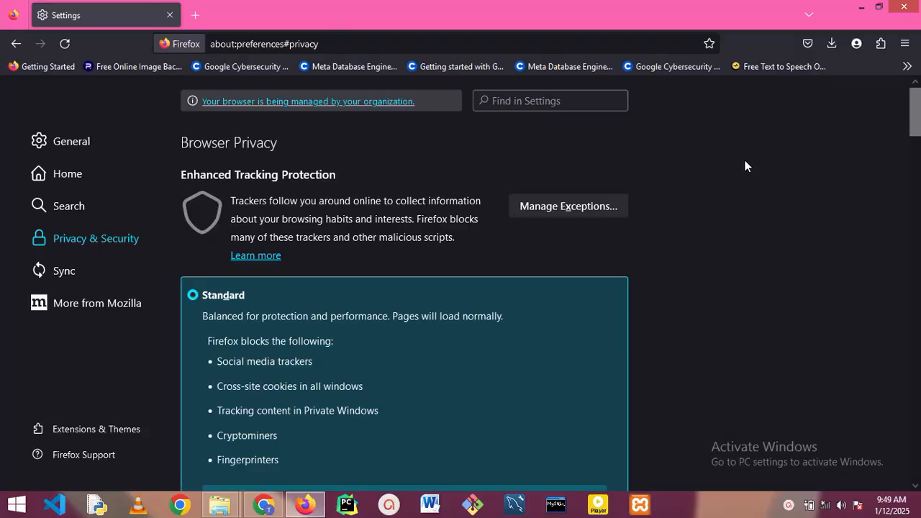
{"action": "scroll", "scroll_direction": "down", "scroll_amount": 3}
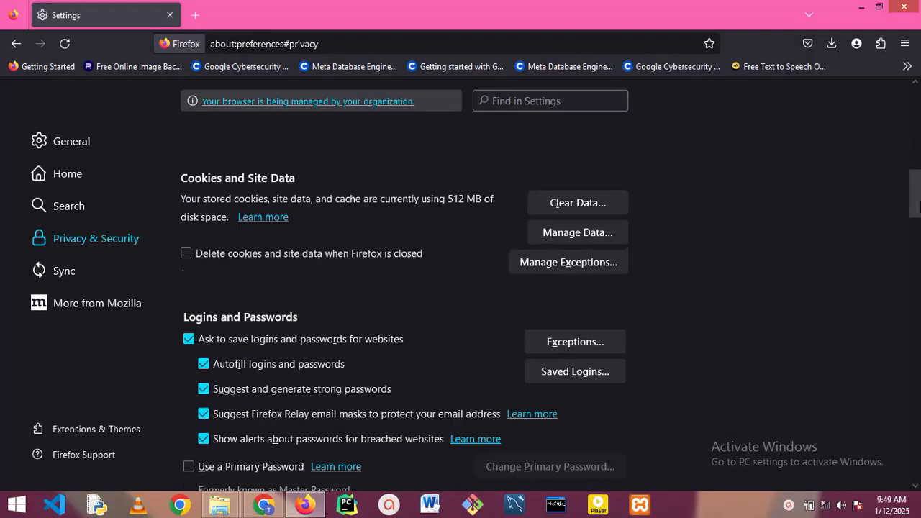
{"action": "scroll", "scroll_direction": "down", "scroll_amount": 3}
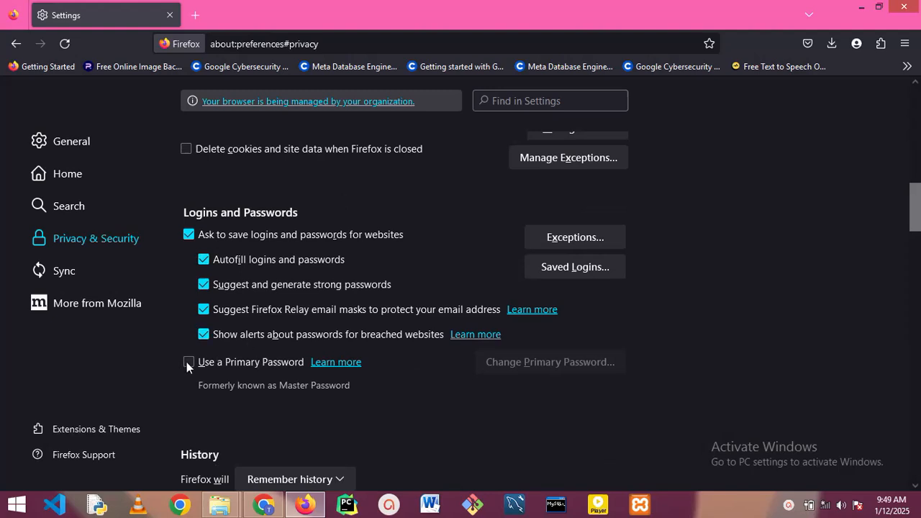
- Tick 'Use a Primary Password', enter and confirm the new password, and save it
{"action": "left_click", "coordinate": [188, 362]}
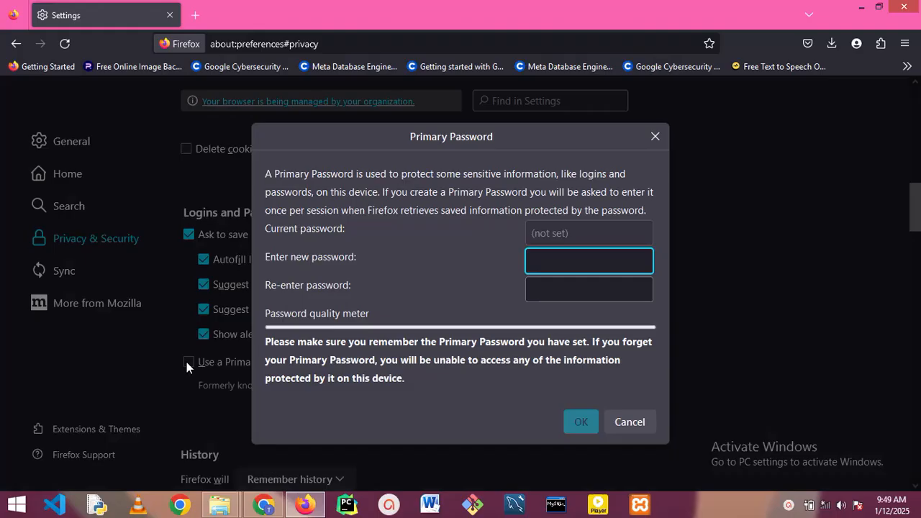
{"action": "left_click", "coordinate": [589, 260]}
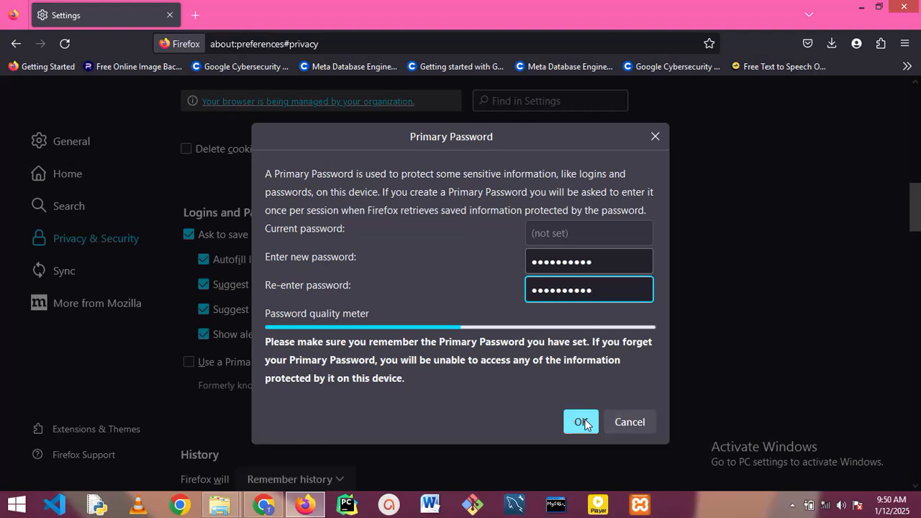
{"action": "left_click", "coordinate": [581, 422]}
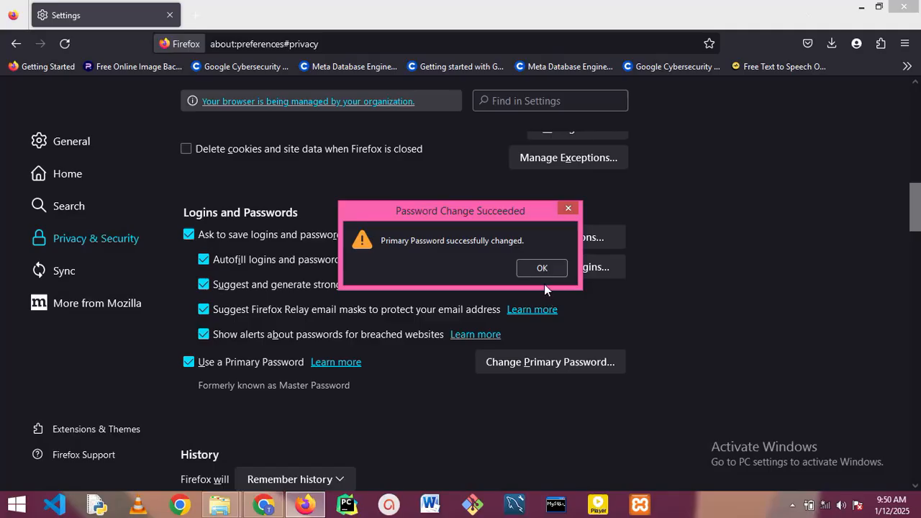
- Acknowledge the Password Change Succeeded message
{"action": "left_click", "coordinate": [542, 267]}
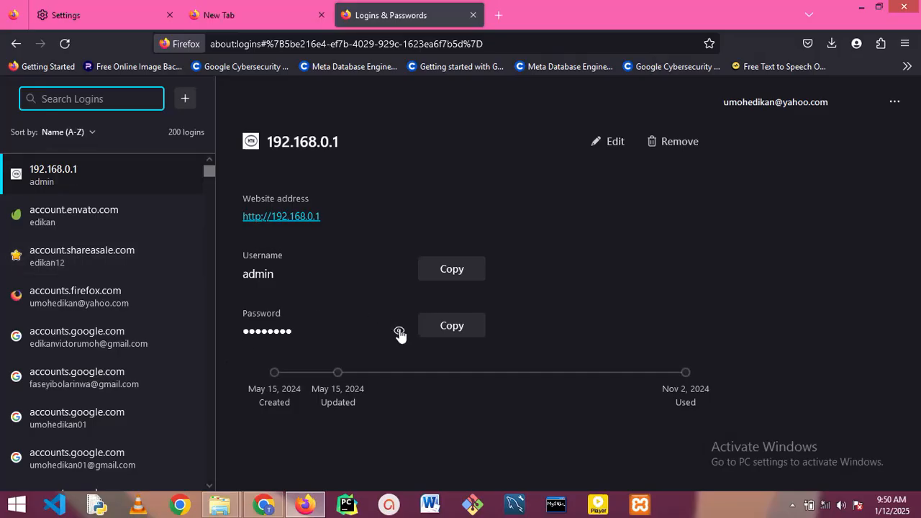
- Reveal the saved password for the 192.168.0.1 login via its eye icon
{"action": "left_click", "coordinate": [399, 331]}
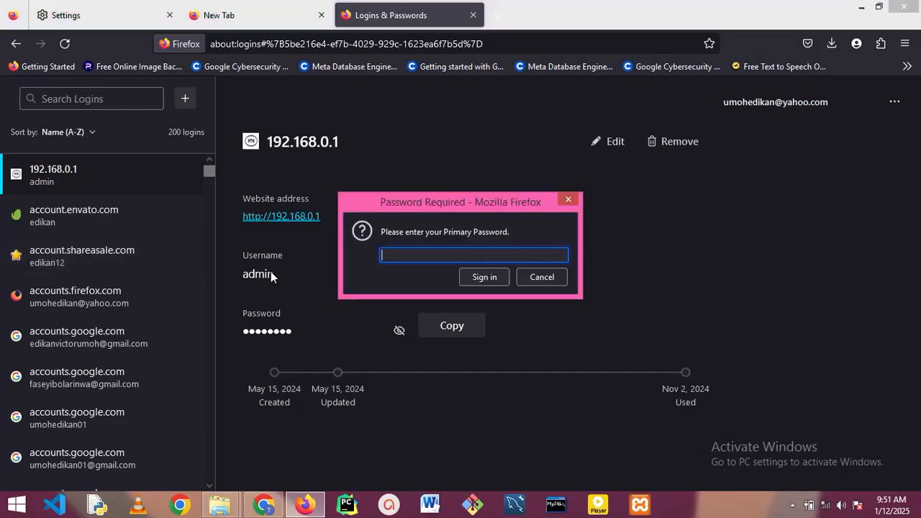
{"action": "mouse_move", "coordinate": [322, 153]}
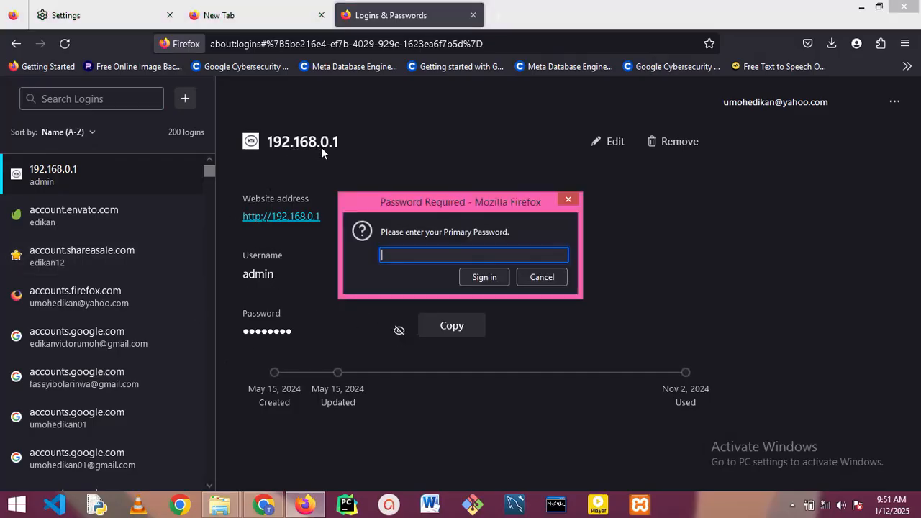